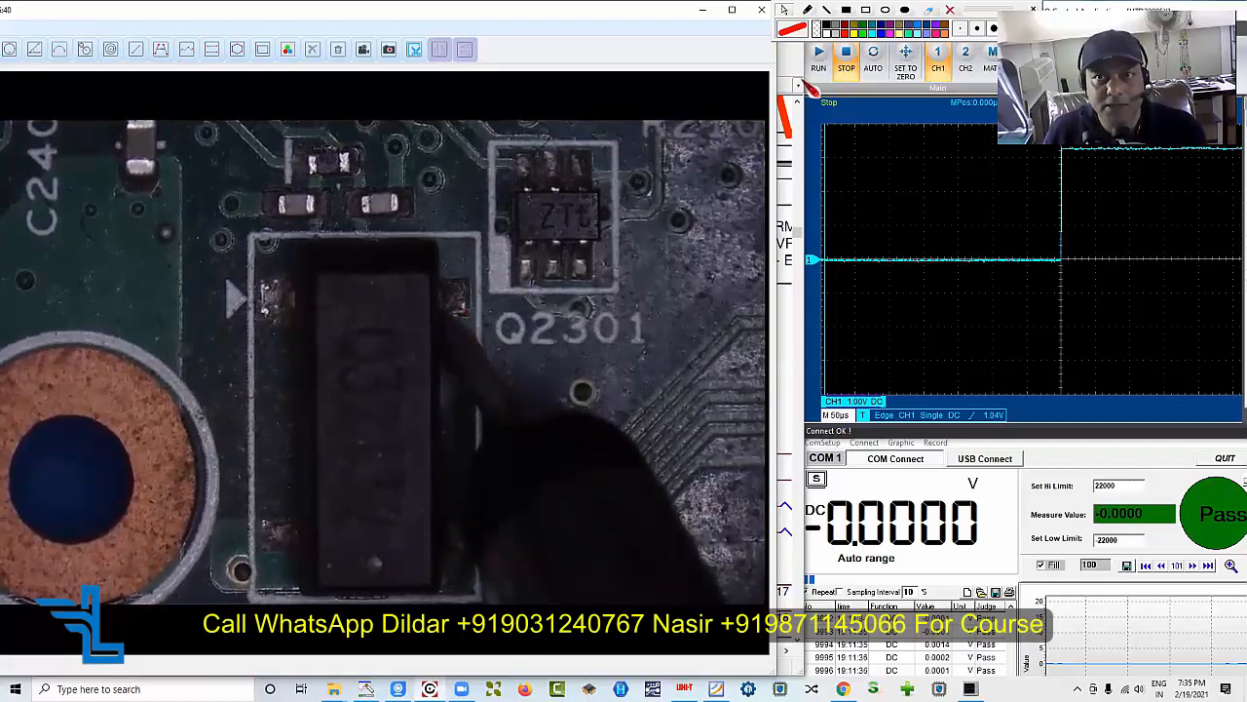
Run AUTO set so the scope configures itself for the probed point's signal
left_click(873, 51)
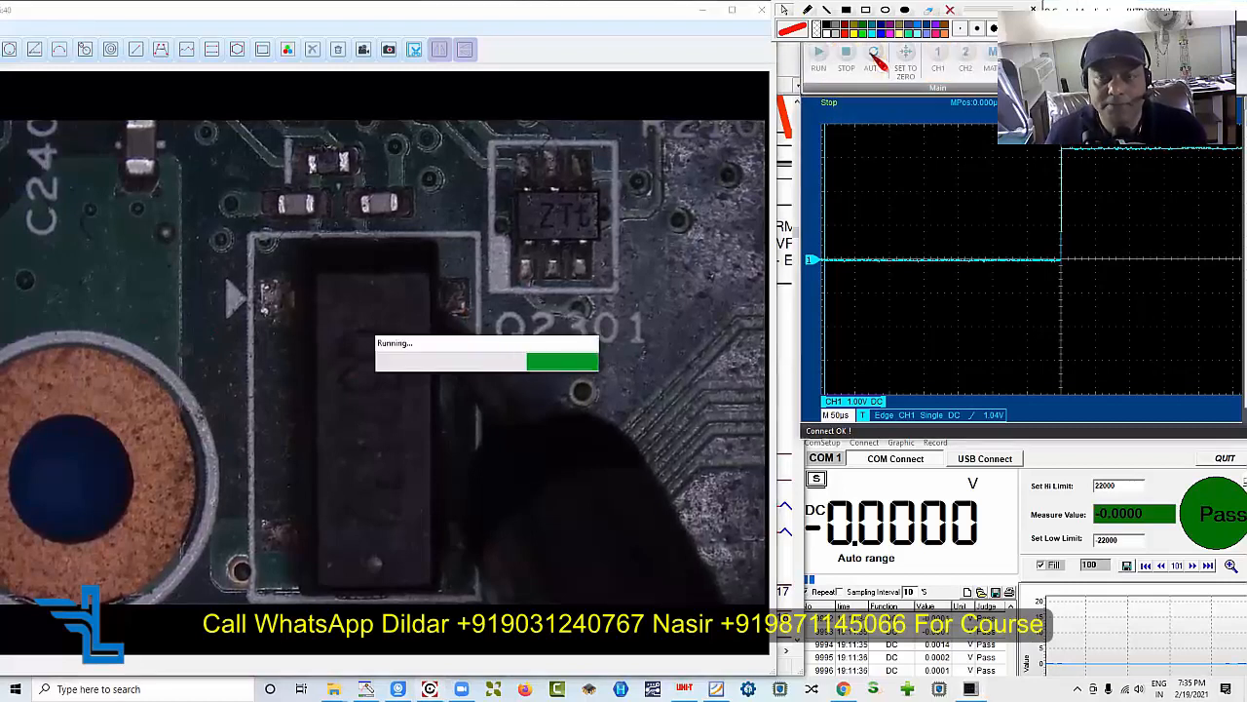